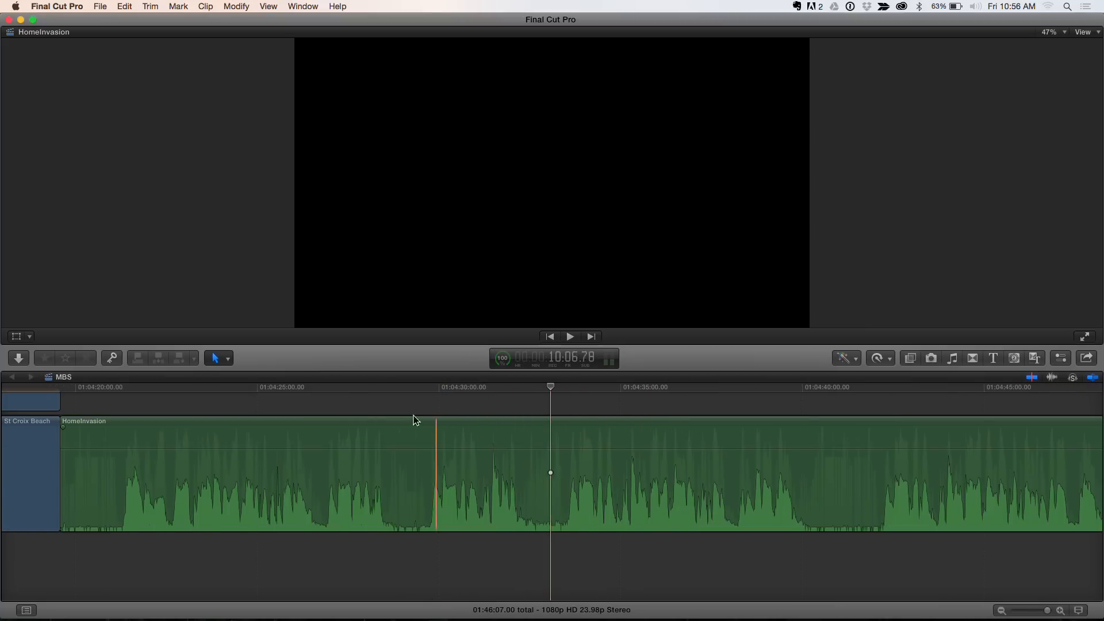
Step: Move the playhead through the HomeInvasion clip to around 01:04:21 and 01:04:28
left_click(121, 391)
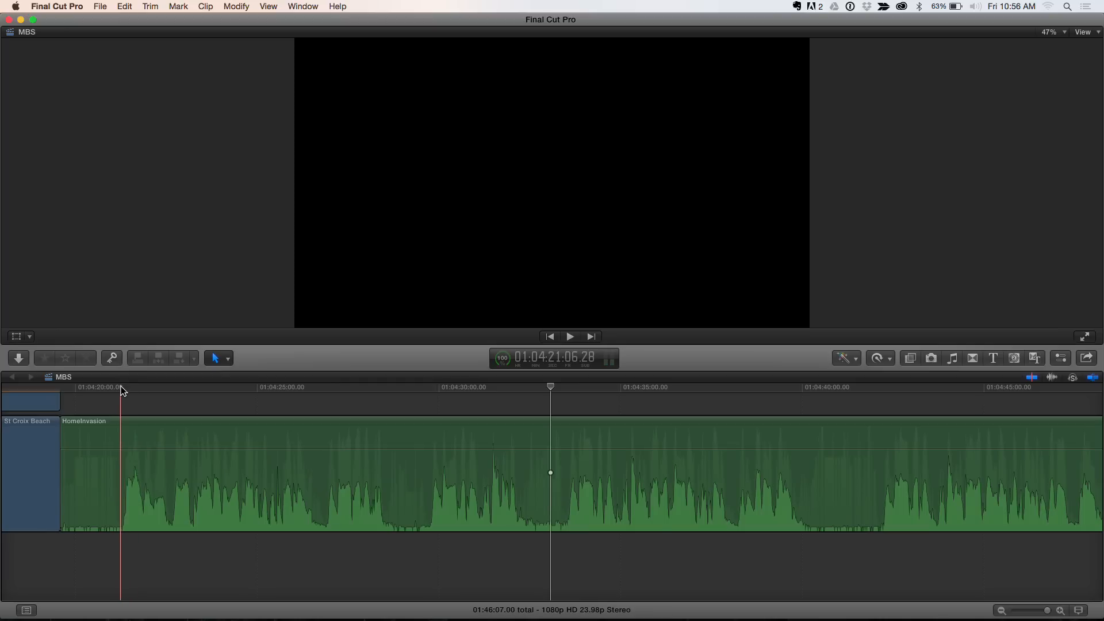
left_click(121, 387)
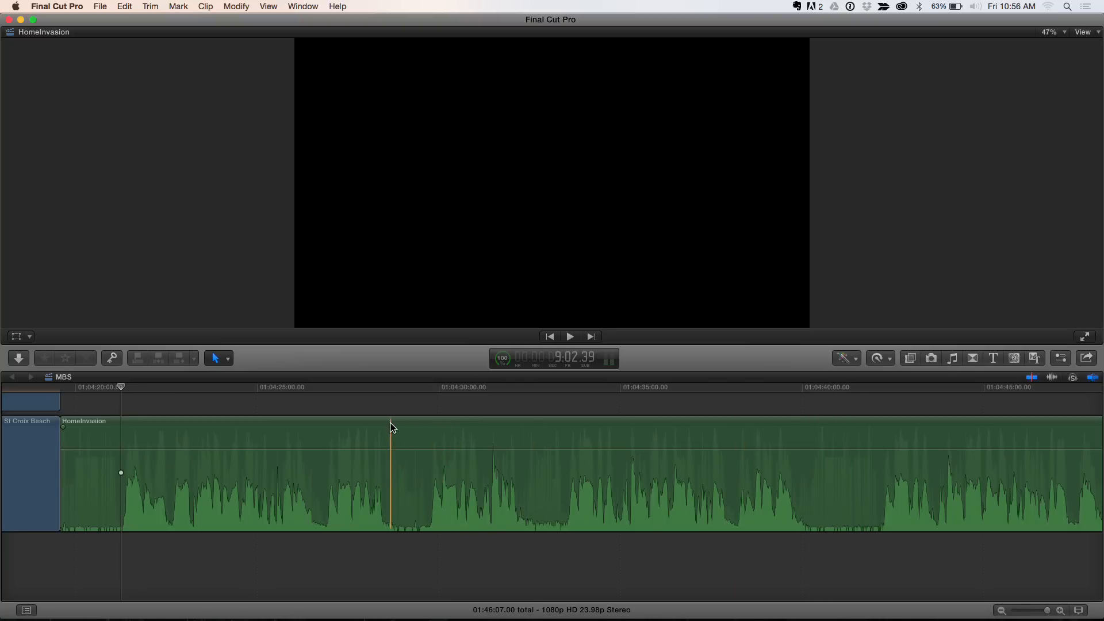
left_click(378, 401)
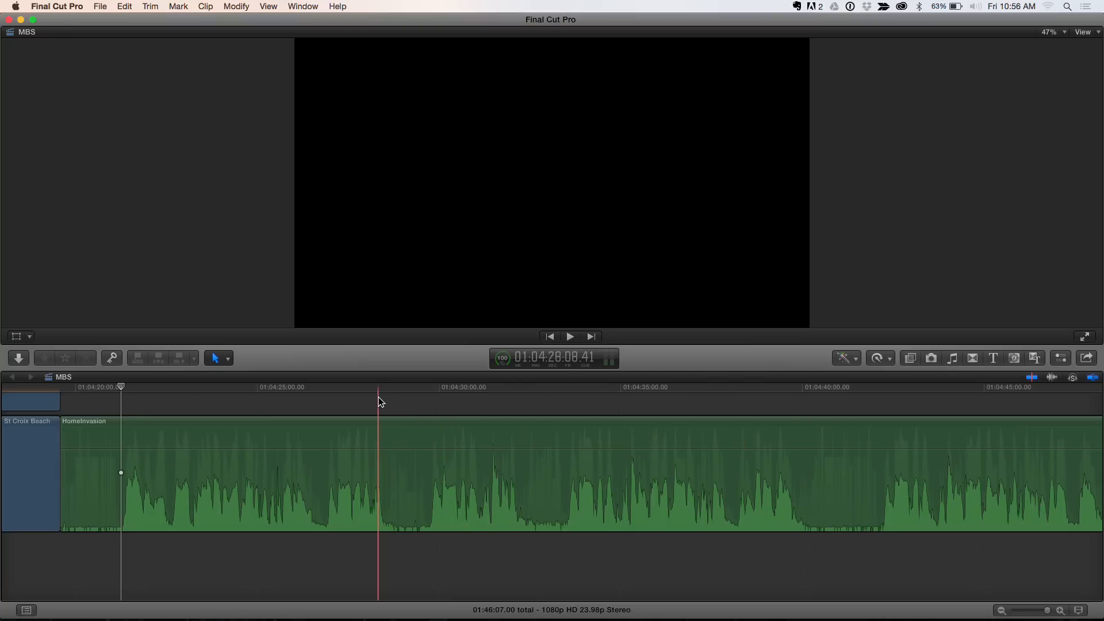
left_click(391, 387)
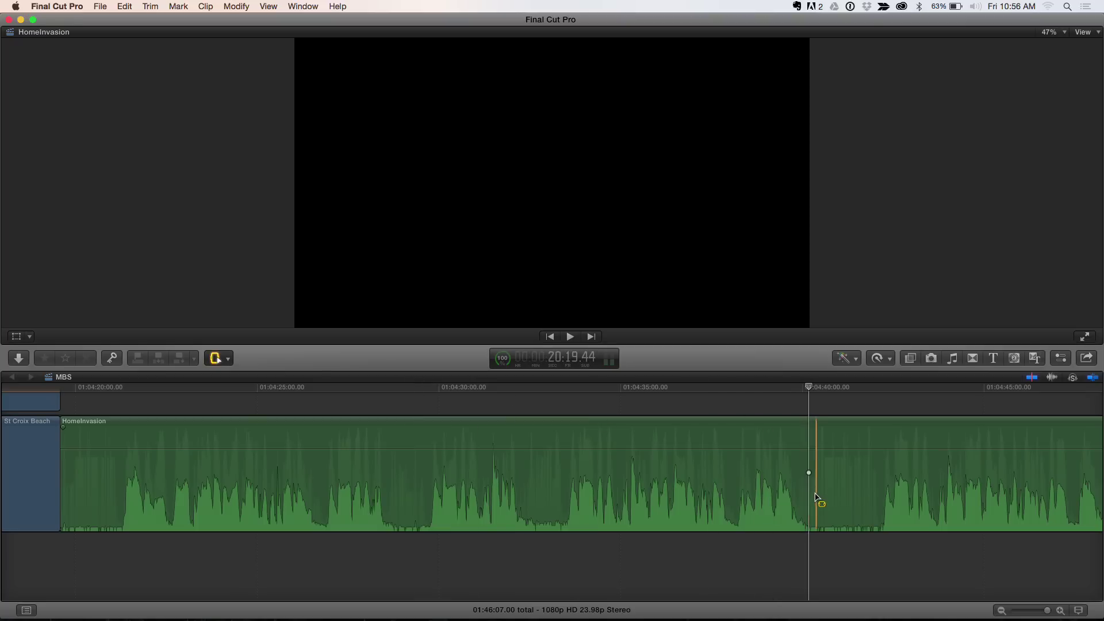
Step: Range-select a stretch near 01:04:40 and silence it to -∞ dB via Modify > Adjust Volume
left_click(813, 503)
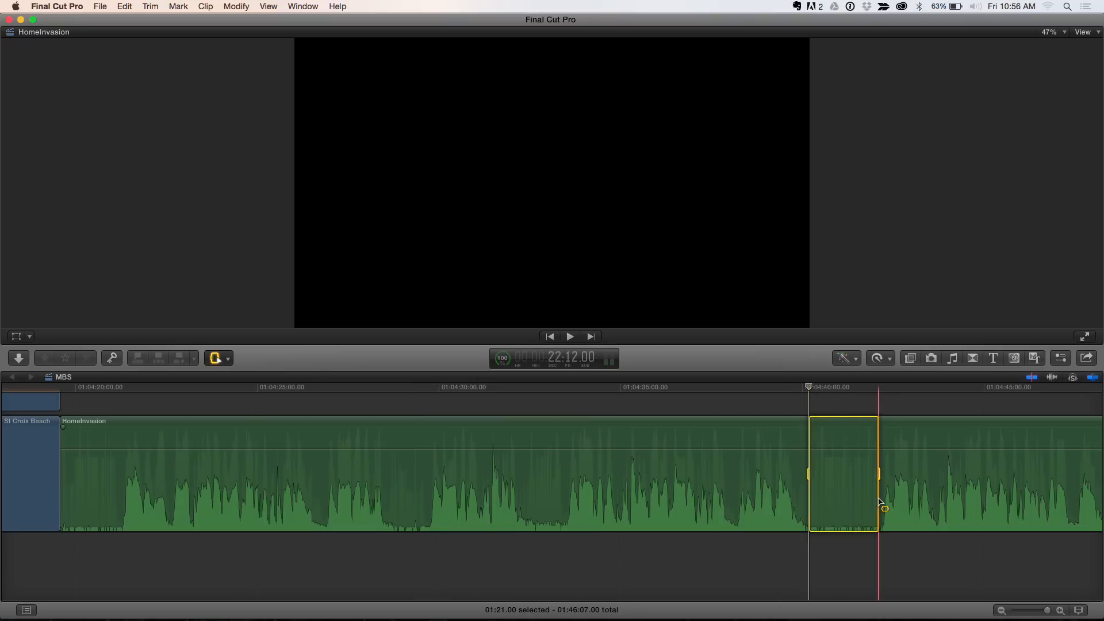
left_click(215, 358)
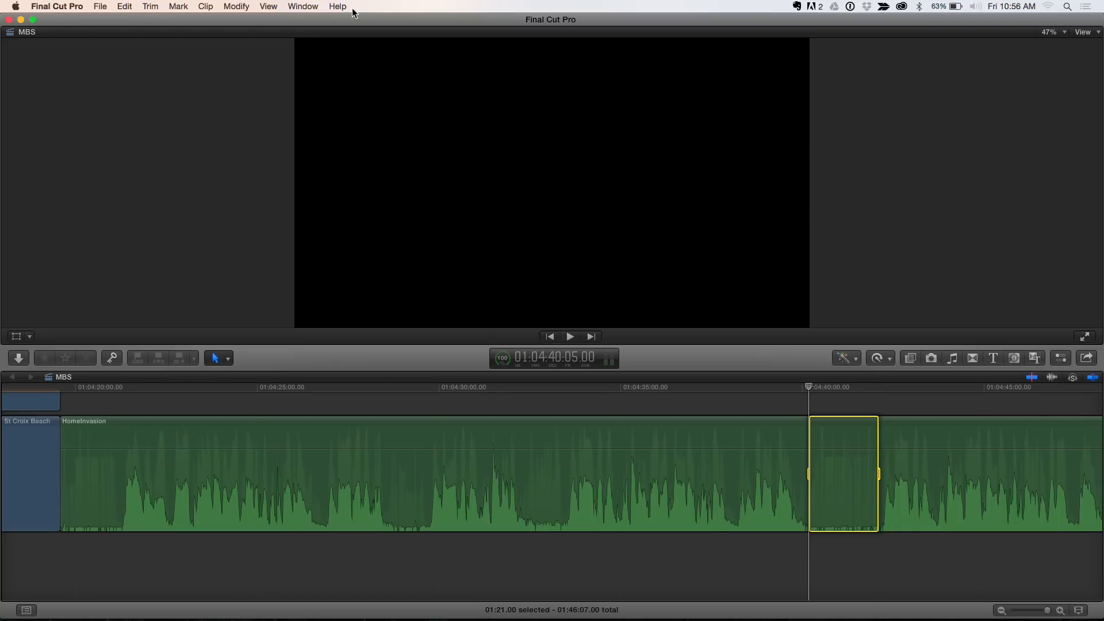
mouse_move(364, 20)
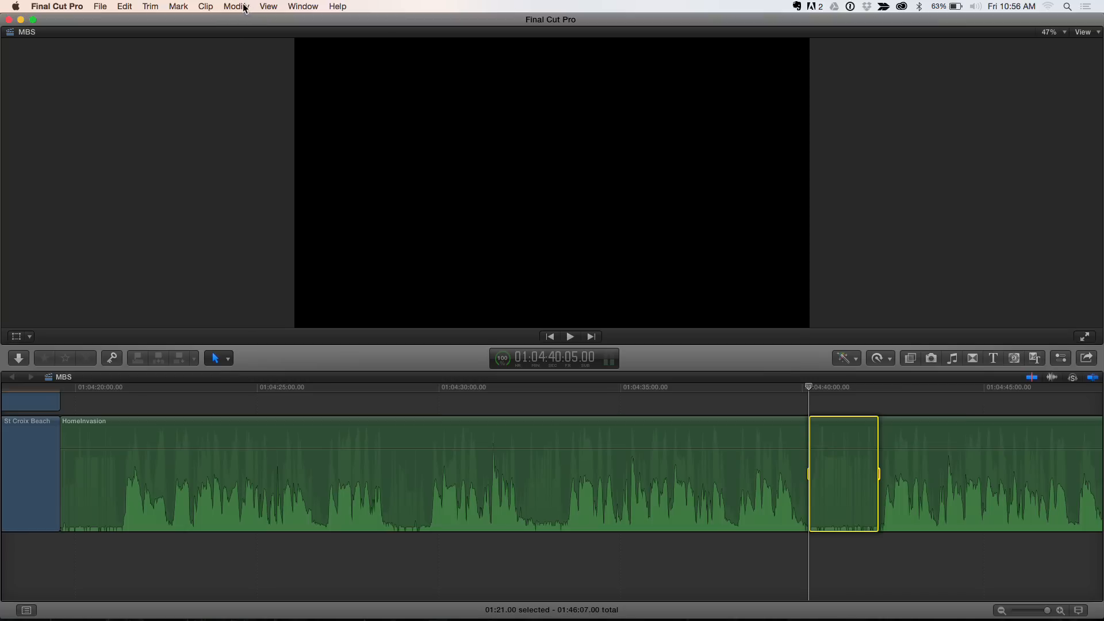
left_click(235, 7)
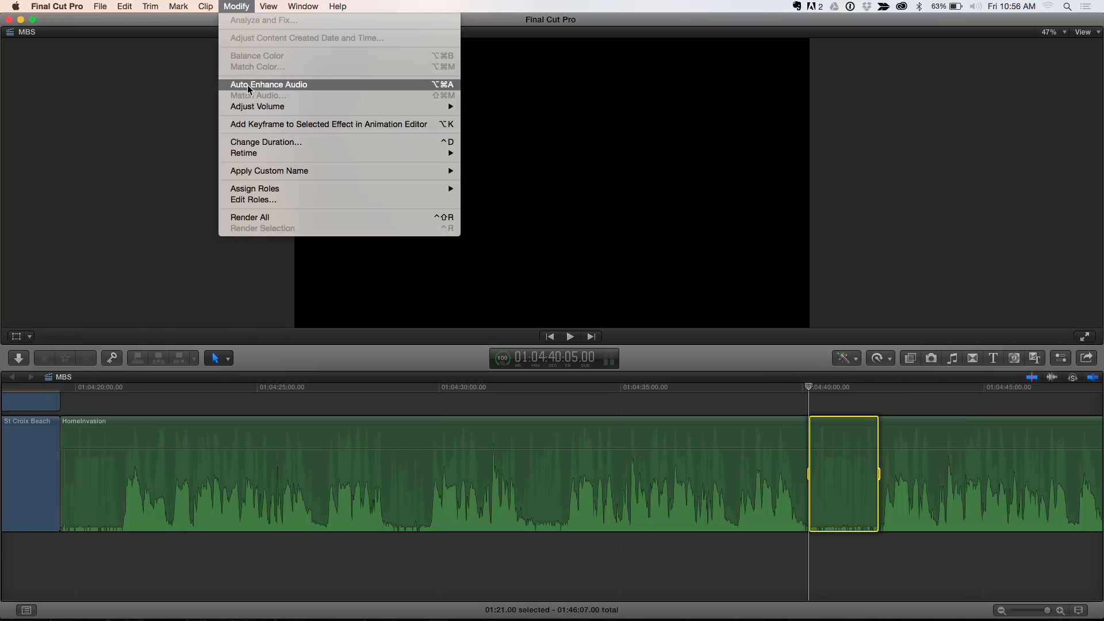
mouse_move(257, 106)
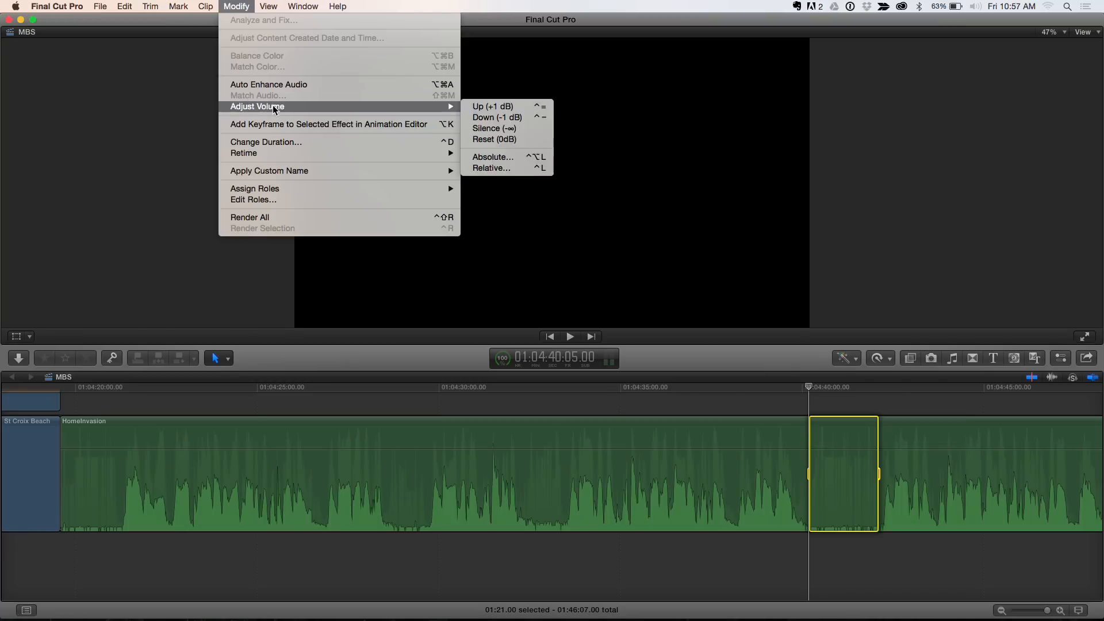
mouse_move(493, 127)
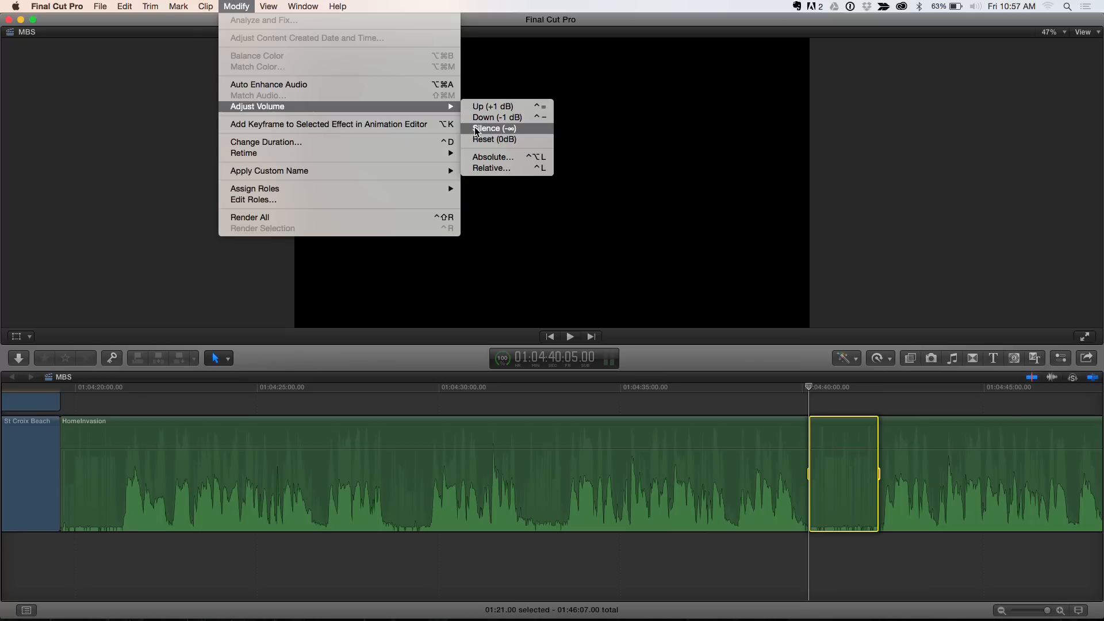
left_click(495, 128)
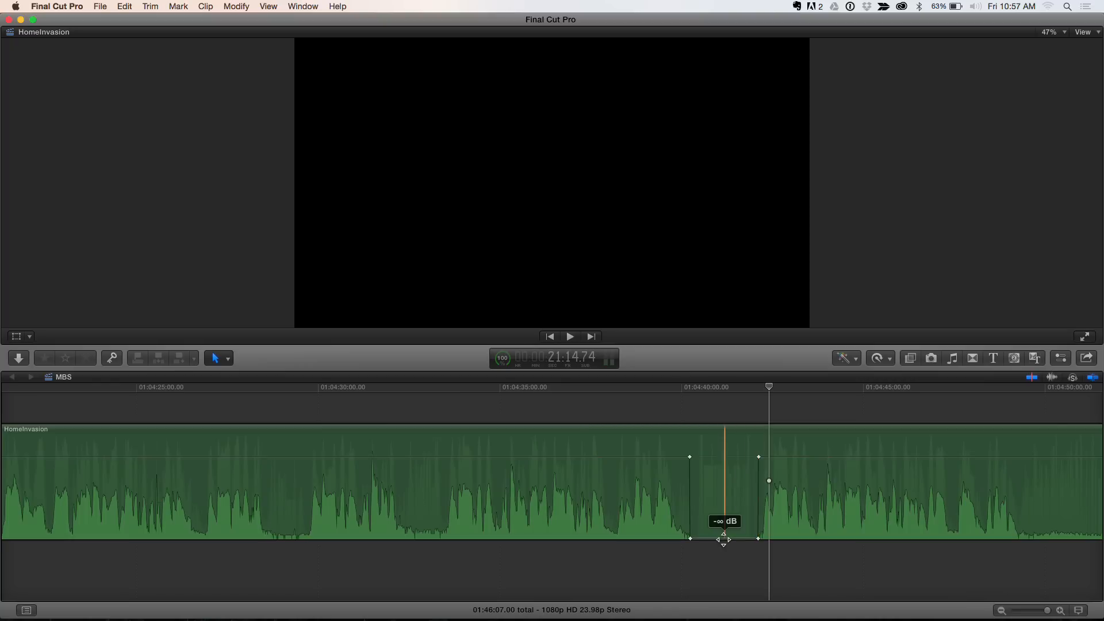
Step: Scroll the timeline left and select a second spot in the clip
scroll("left", 3)
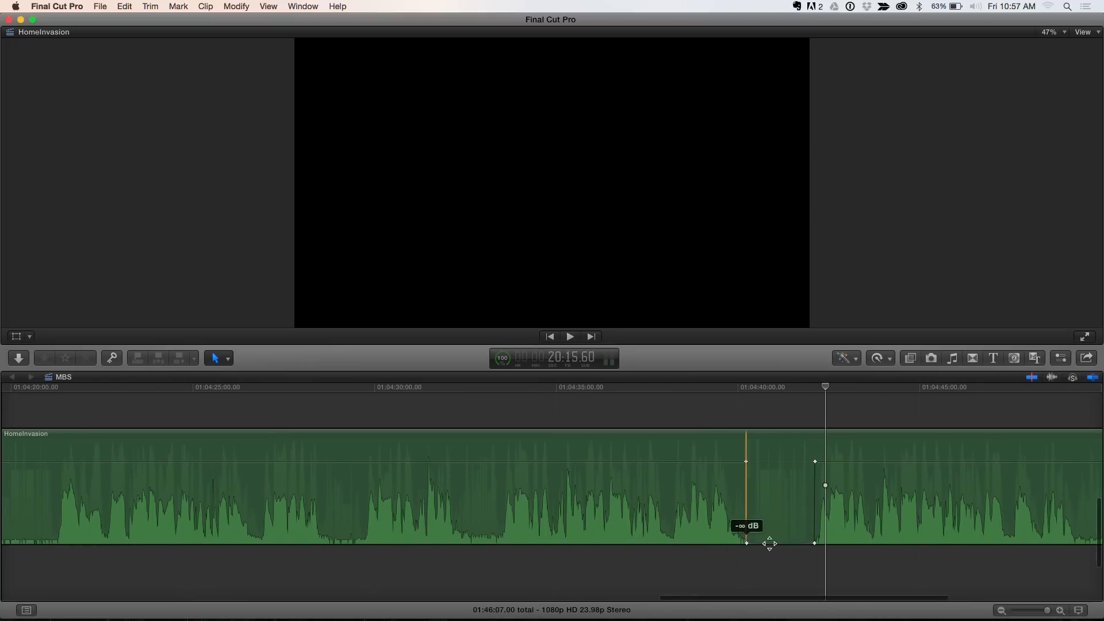
left_click(717, 388)
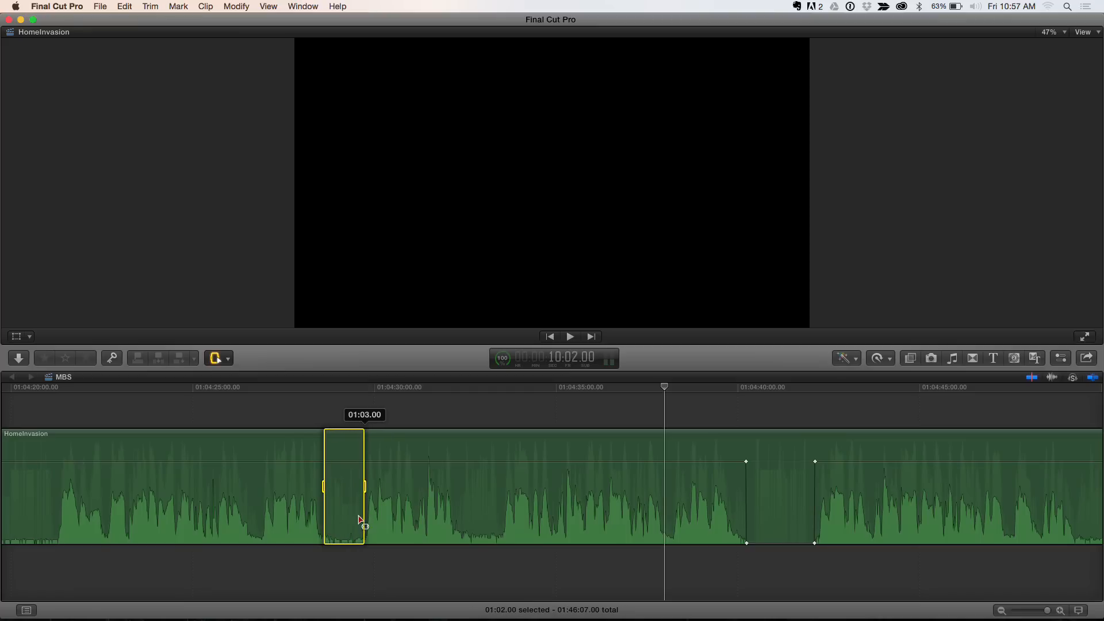
Step: Silence the second range before 01:04:30 to -∞ dB and move the playhead near 01:04:30
left_click(236, 7)
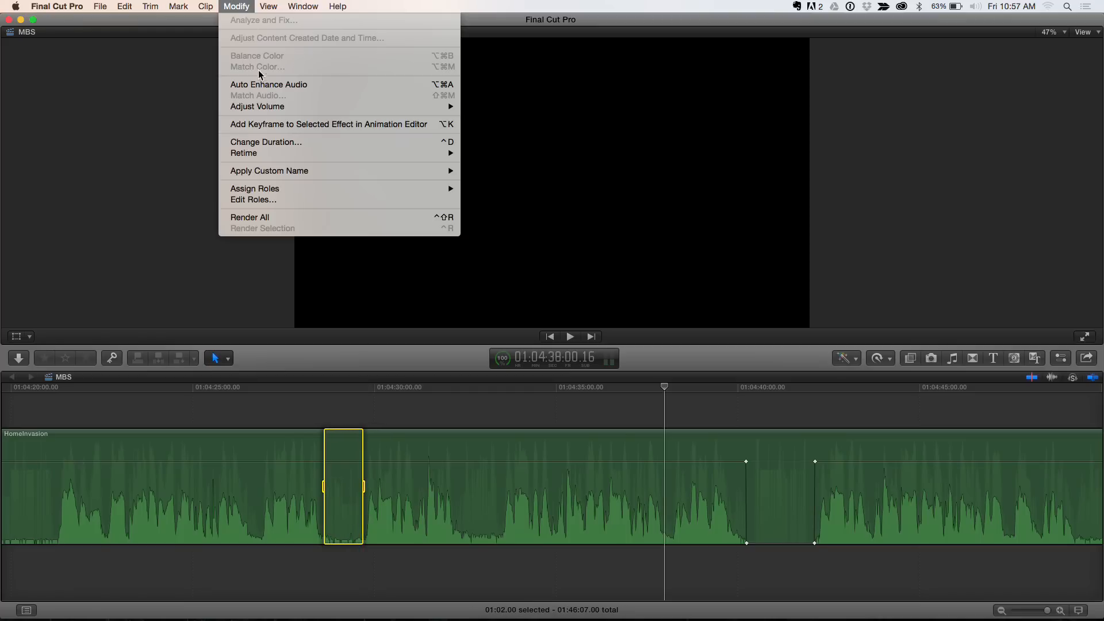
mouse_move(256, 106)
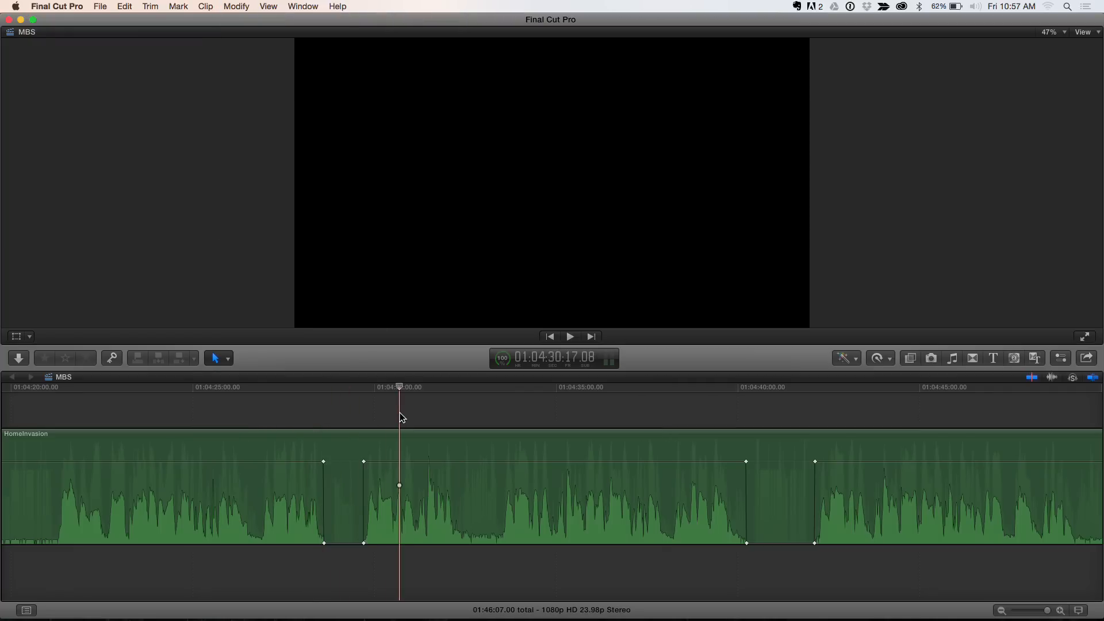
left_click(500, 514)
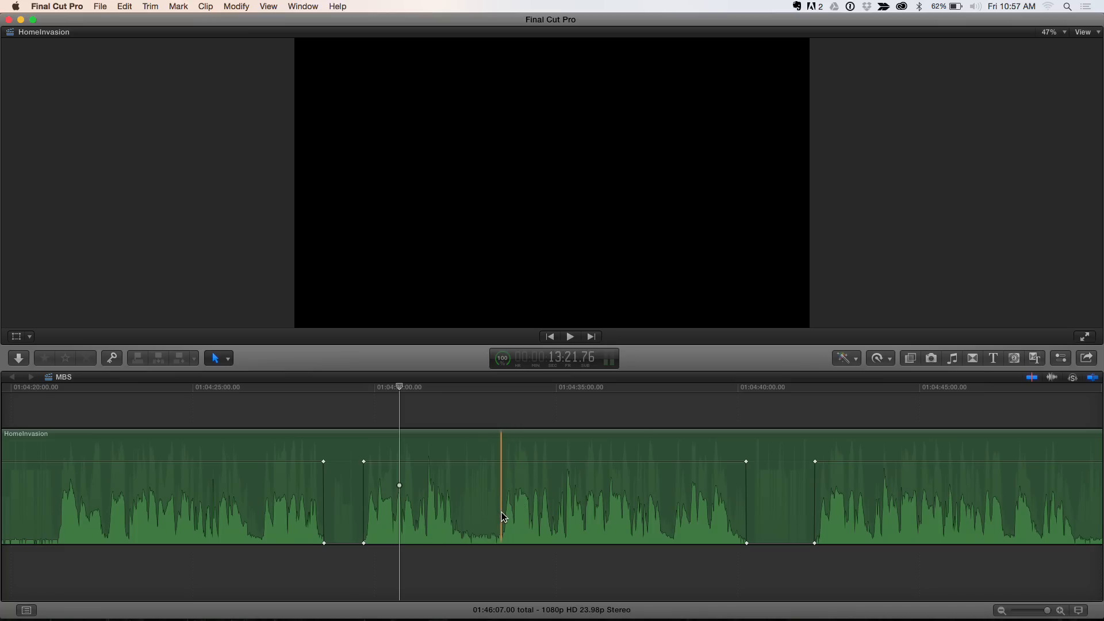
Step: Range-select the span near 01:04:33 between the silenced parts and reset its volume to 0 dB
left_click(544, 500)
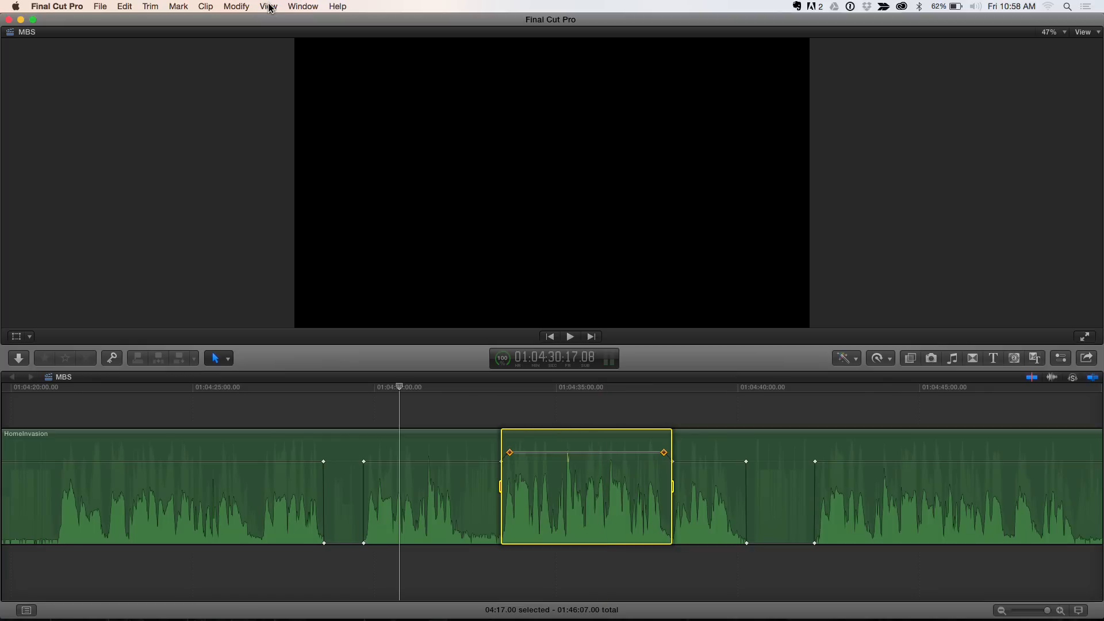
left_click(236, 7)
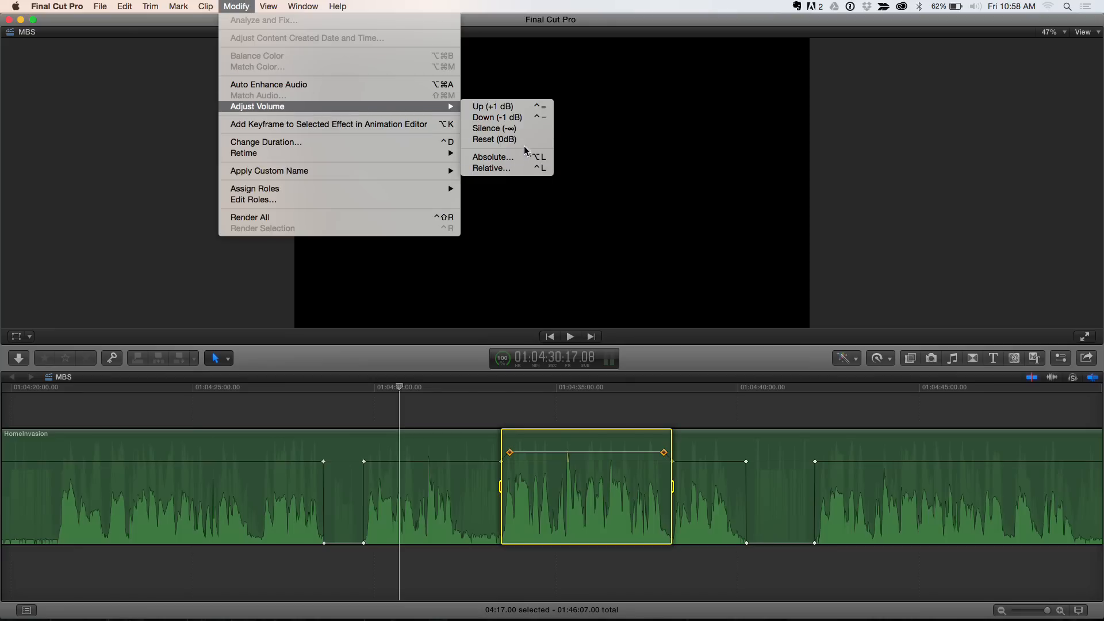
mouse_move(524, 145)
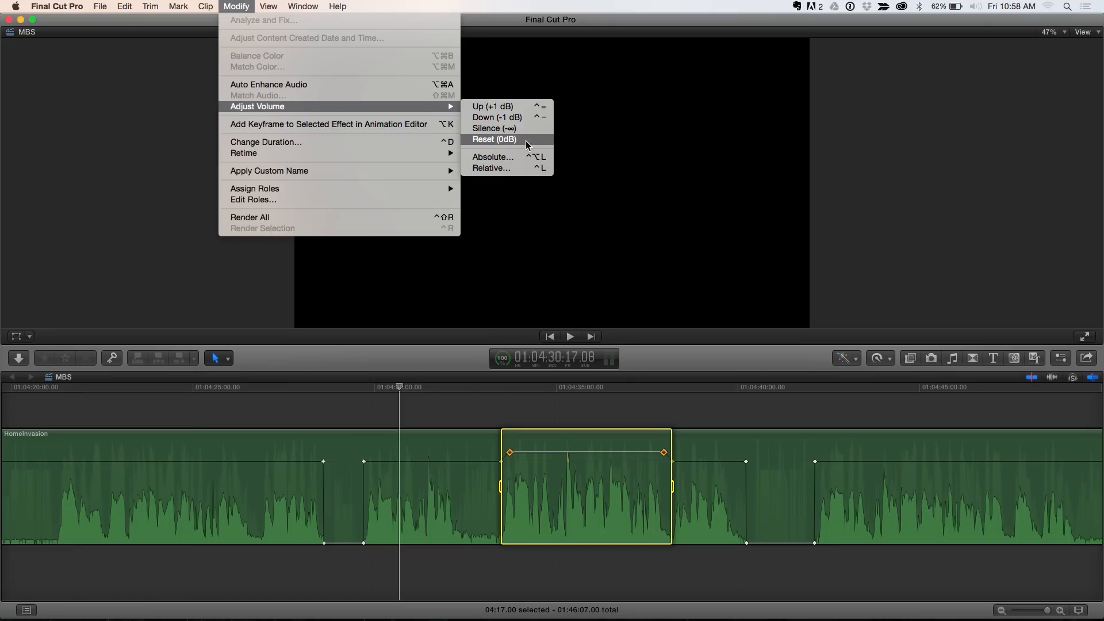
left_click(493, 139)
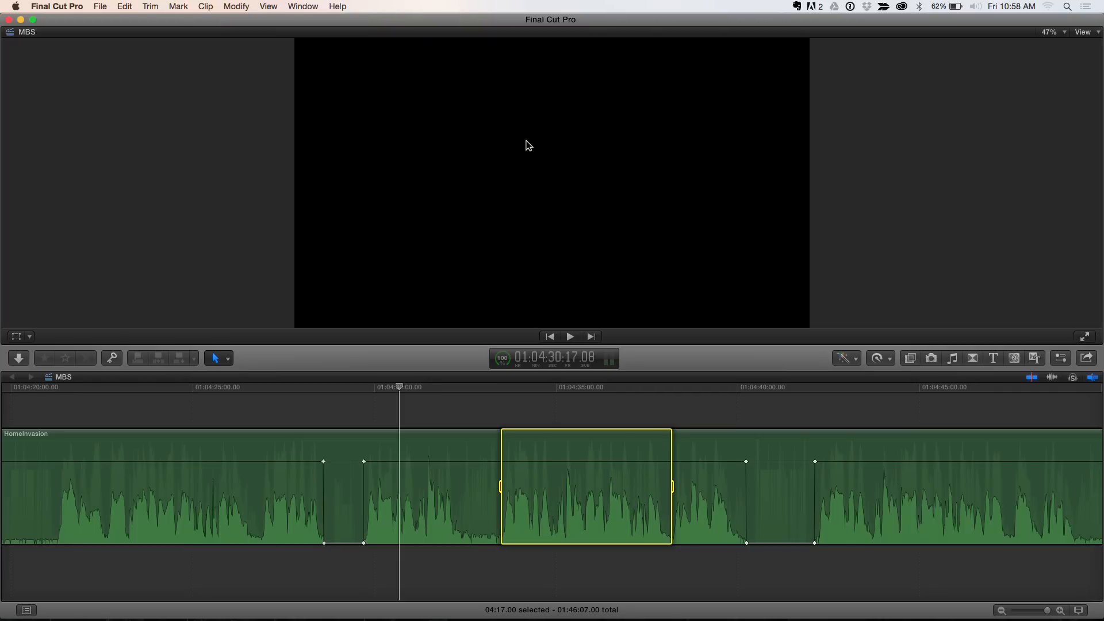
left_click(57, 7)
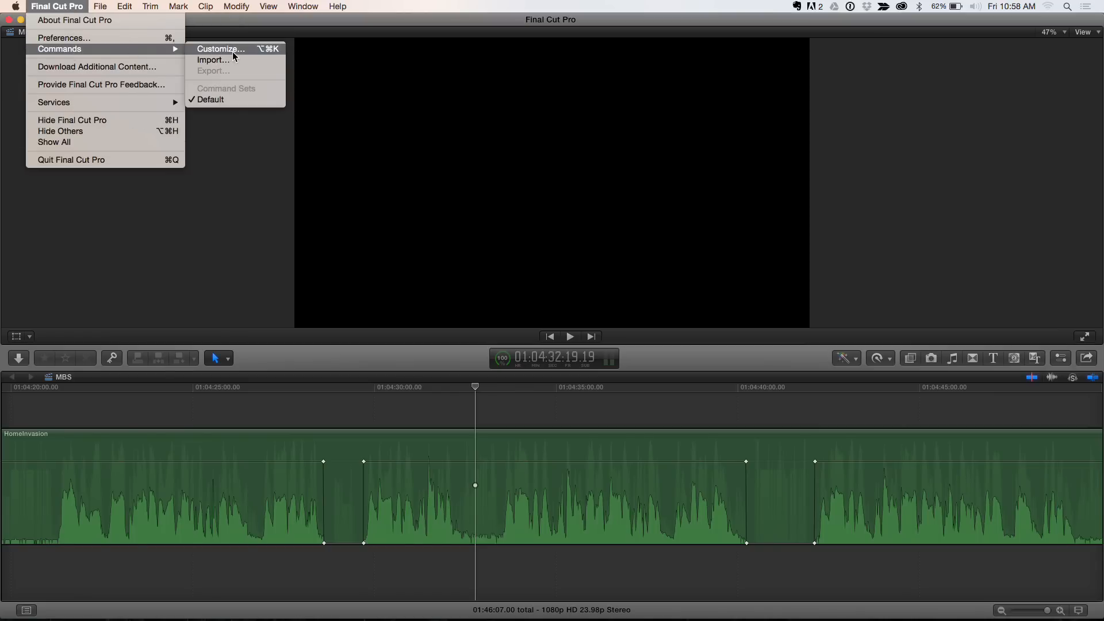
Step: In the Command Editor, search the command list for 'silence'
left_click(221, 48)
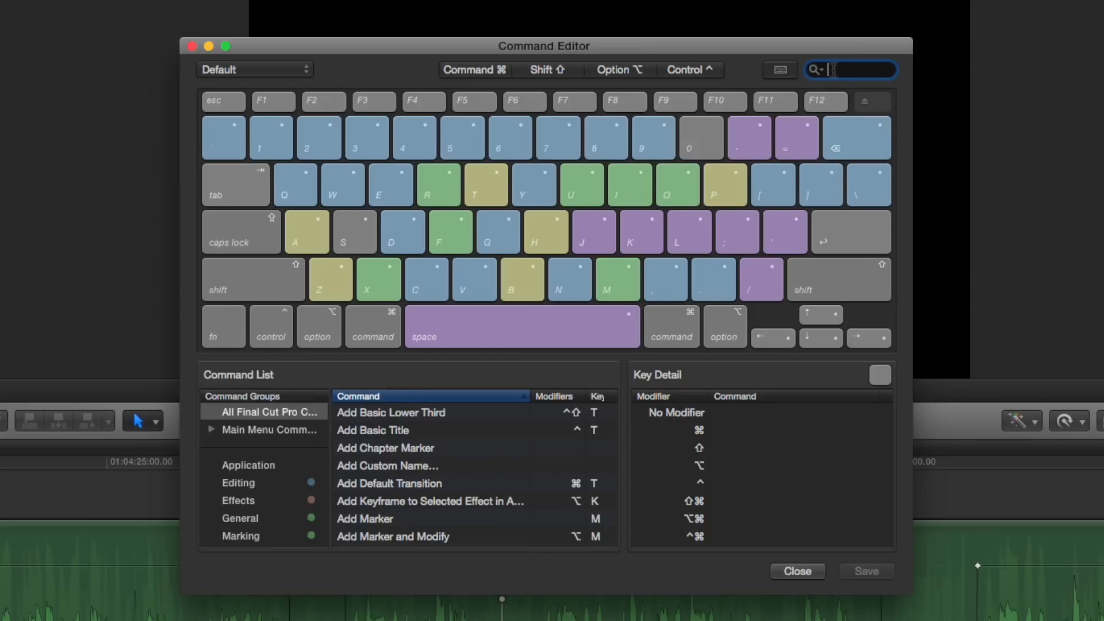
type("si")
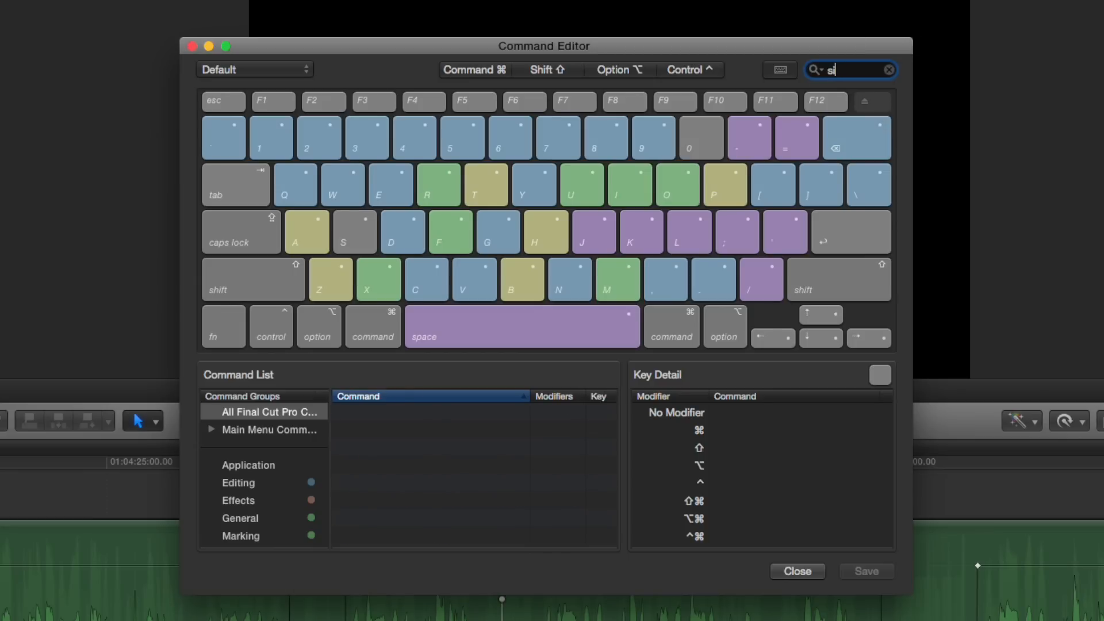
type("lence")
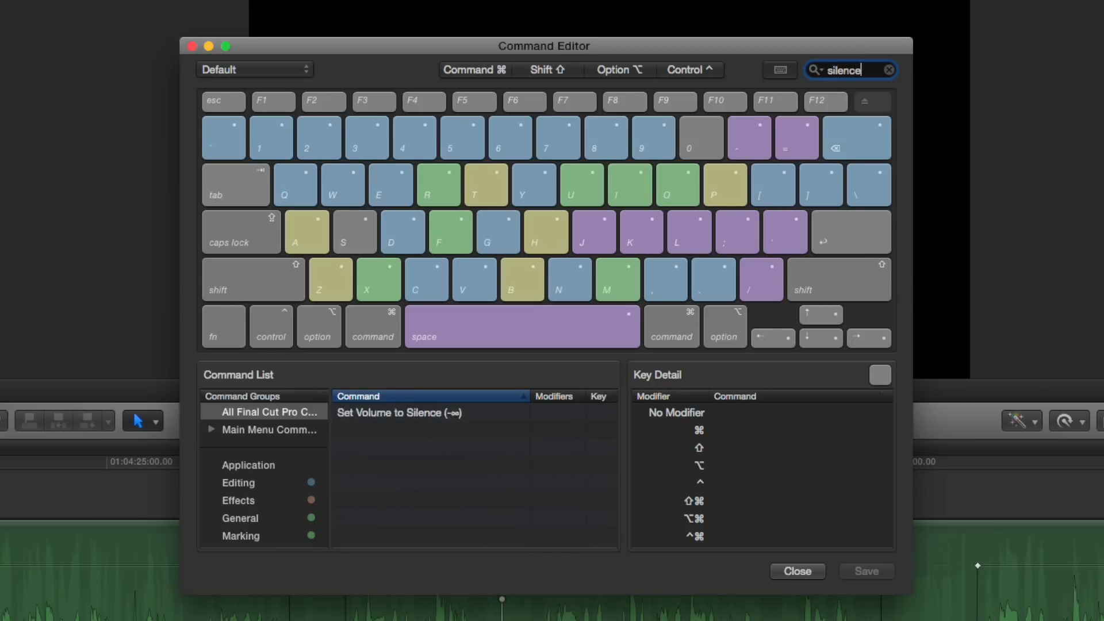
mouse_move(414, 423)
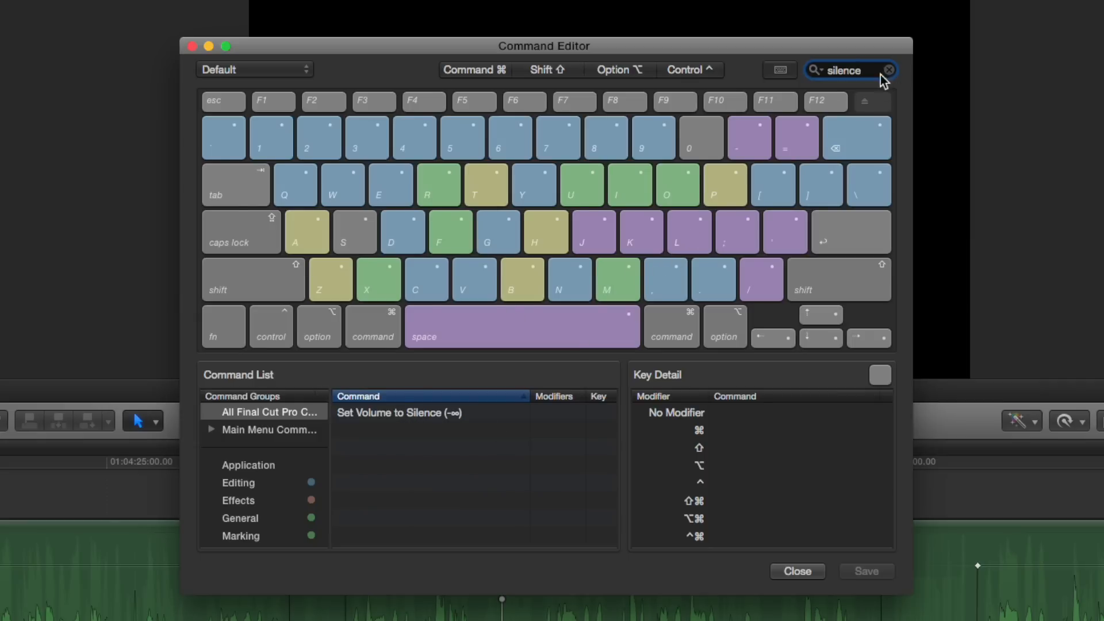
Step: Clear the search and filter the command list for 'reset', correcting a typo
left_click(887, 70)
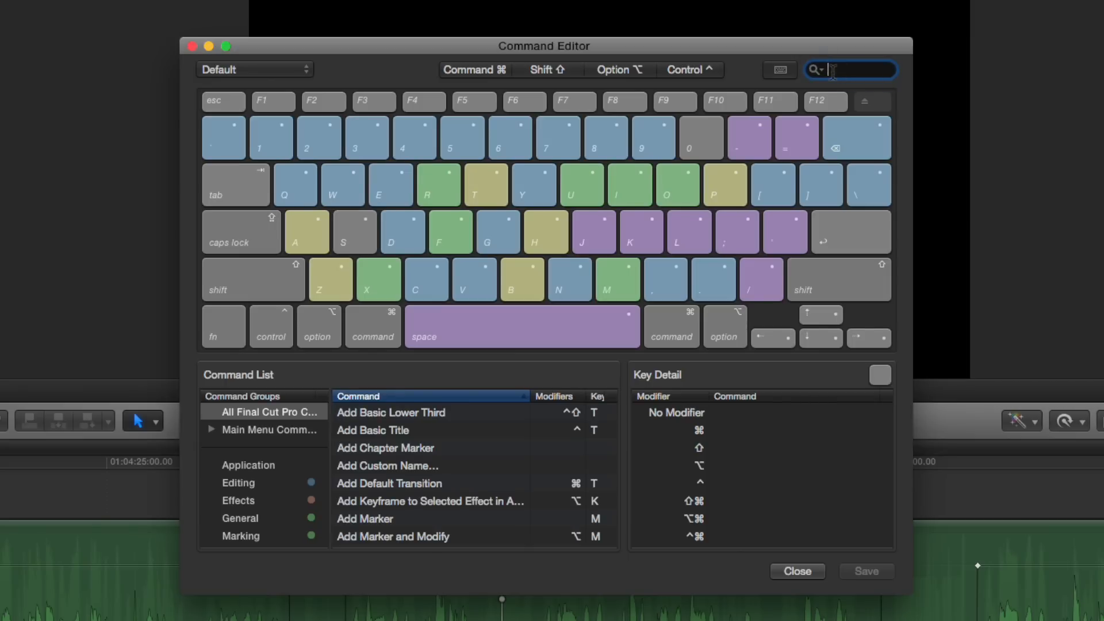
type("re")
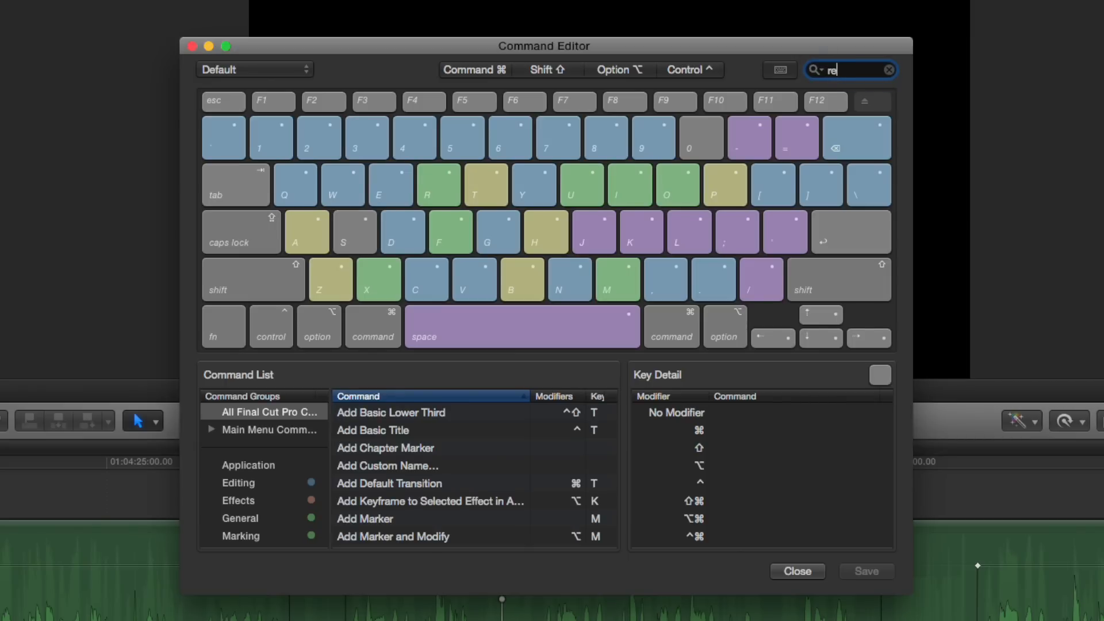
type("st")
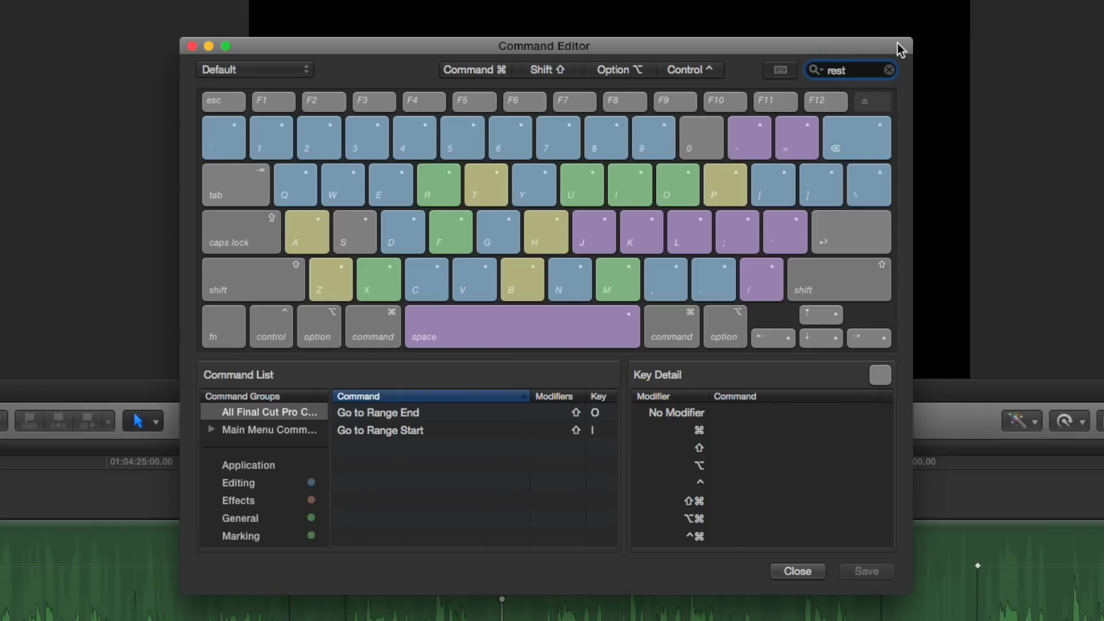
key("backspace")
type("e")
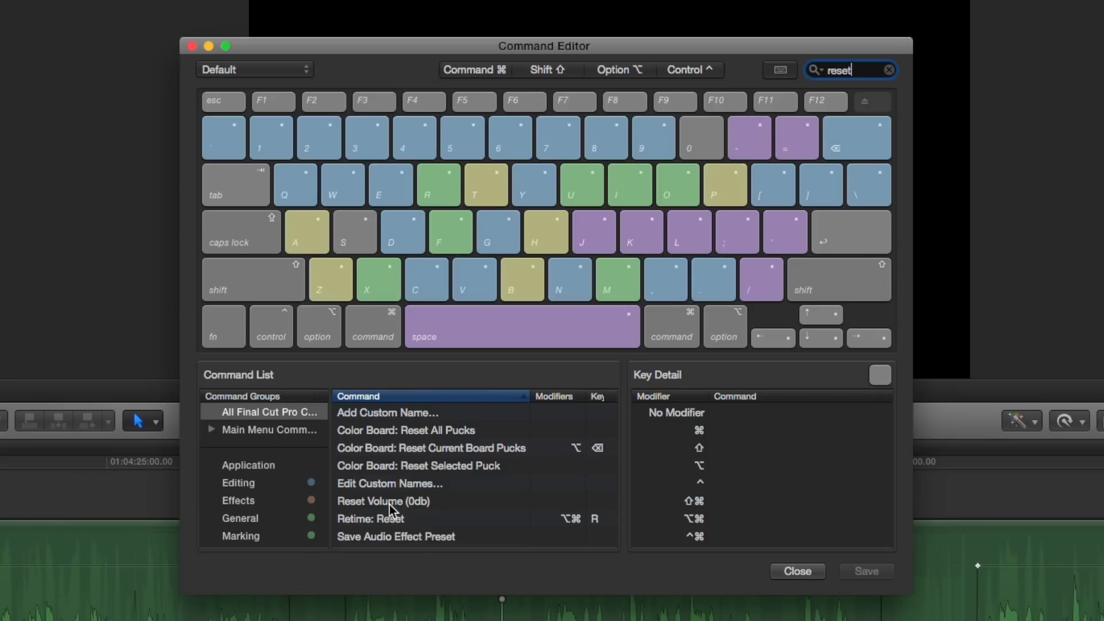
mouse_move(449, 508)
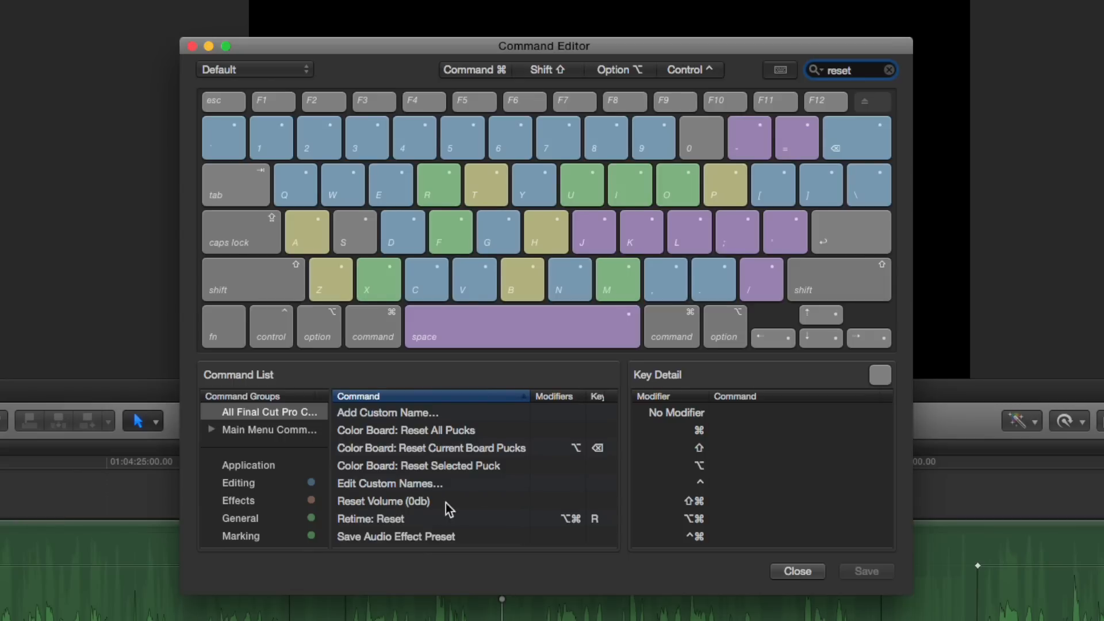
mouse_move(384, 540)
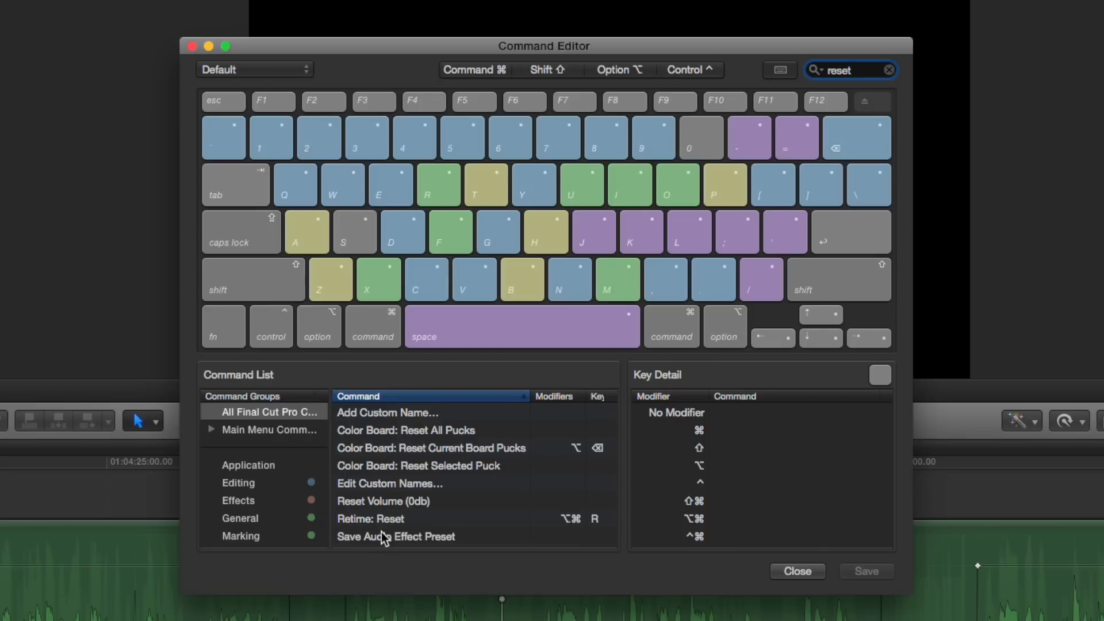
mouse_move(383, 504)
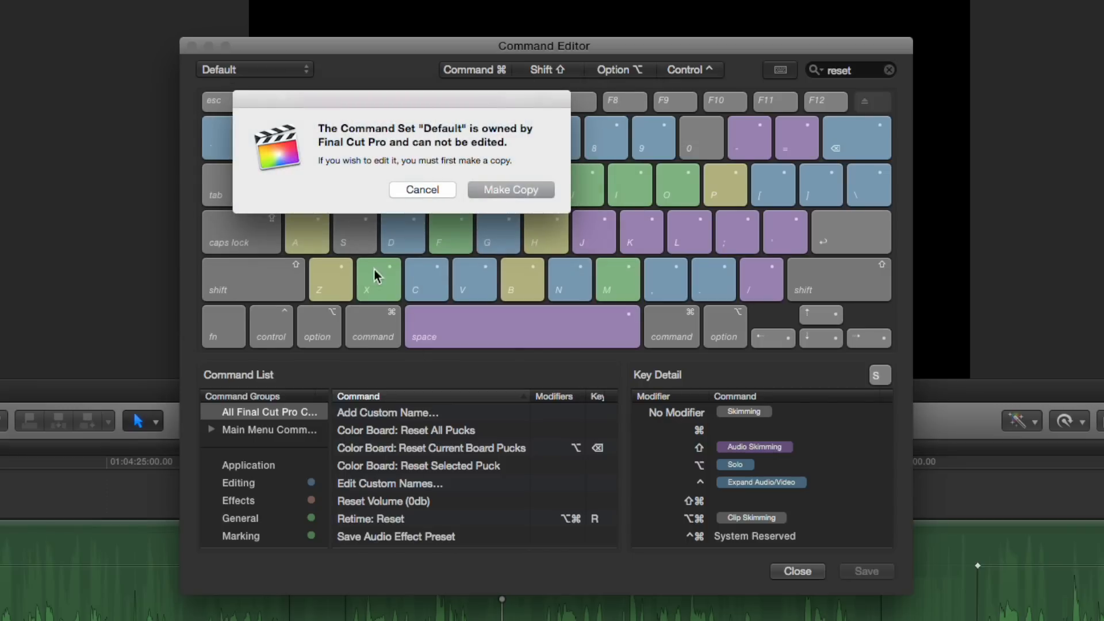
mouse_move(359, 246)
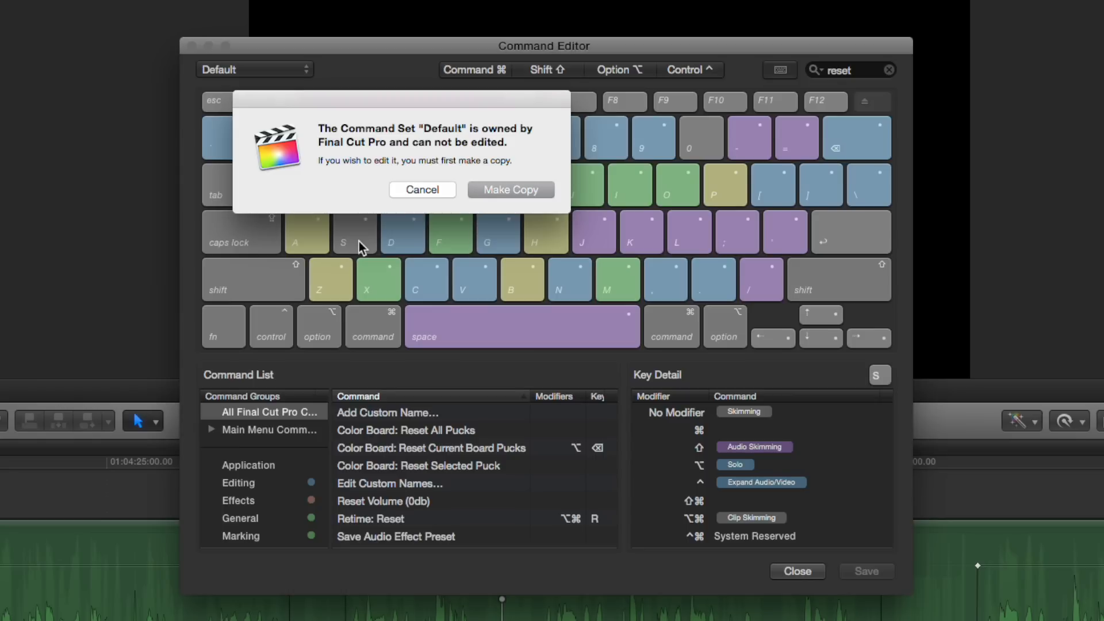
mouse_move(512, 199)
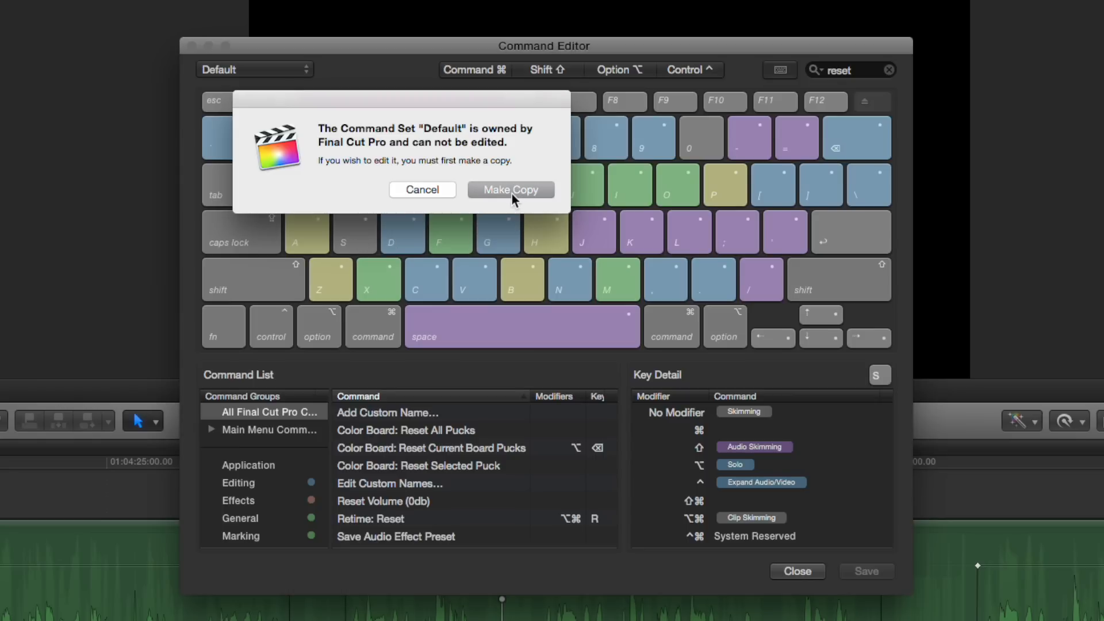
Step: Make a copy of the default command set named 'Steve's Audio Set' so S can be assigned
left_click(509, 190)
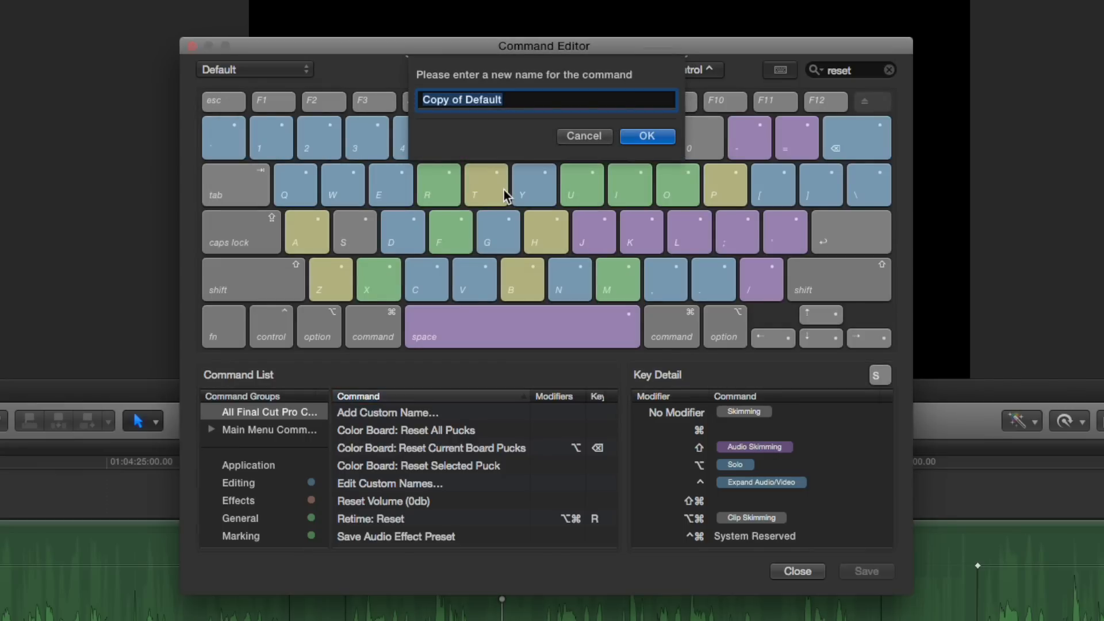
type("Steve's")
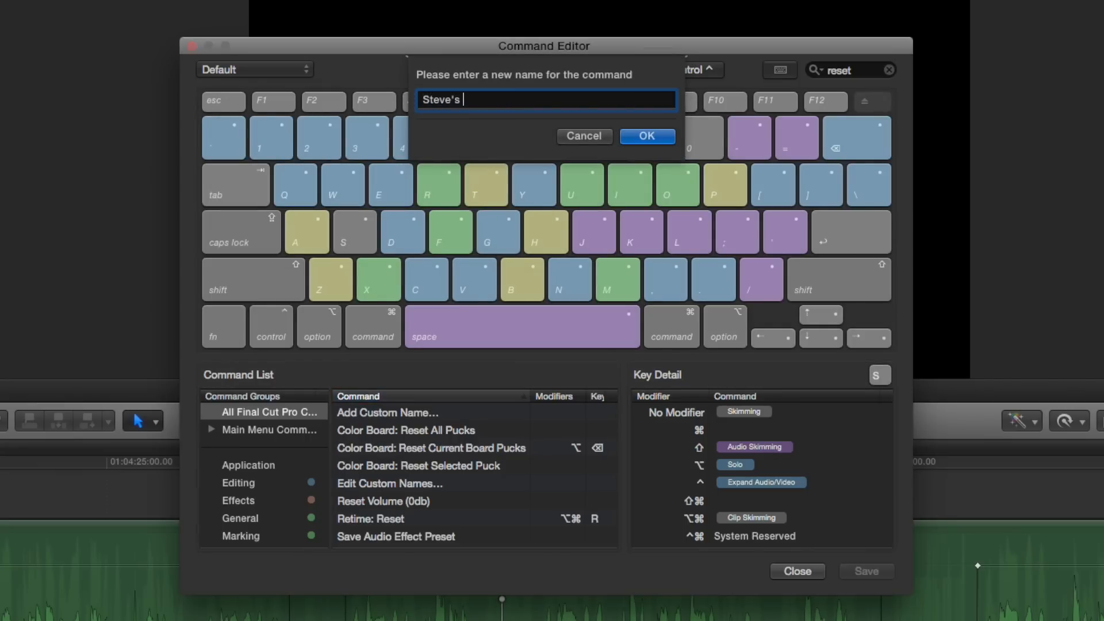
type("Audio Set")
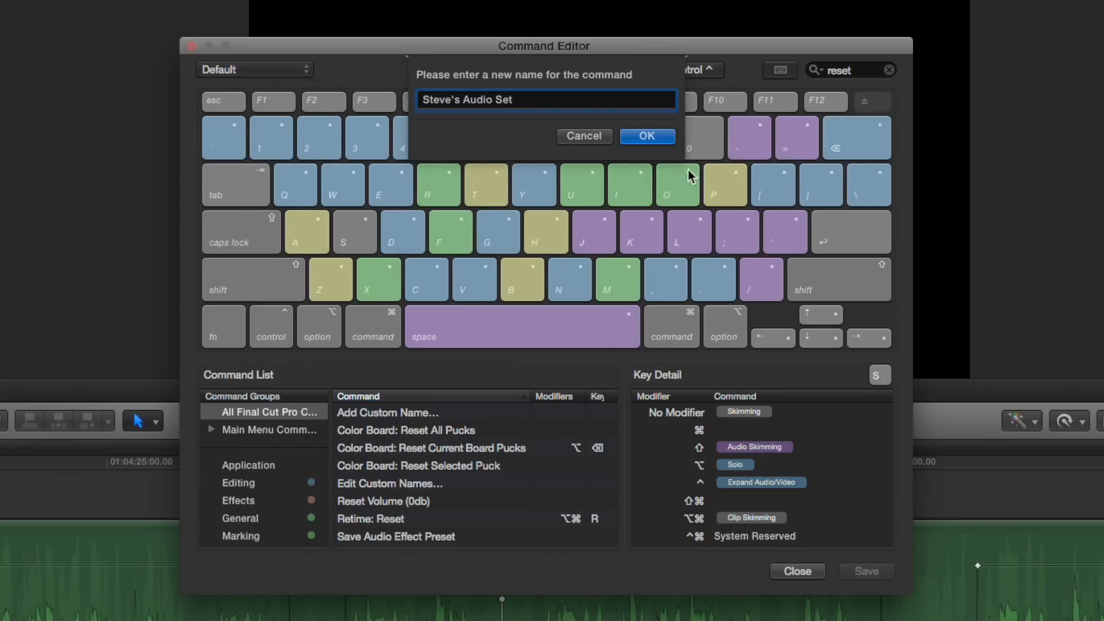
left_click(644, 136)
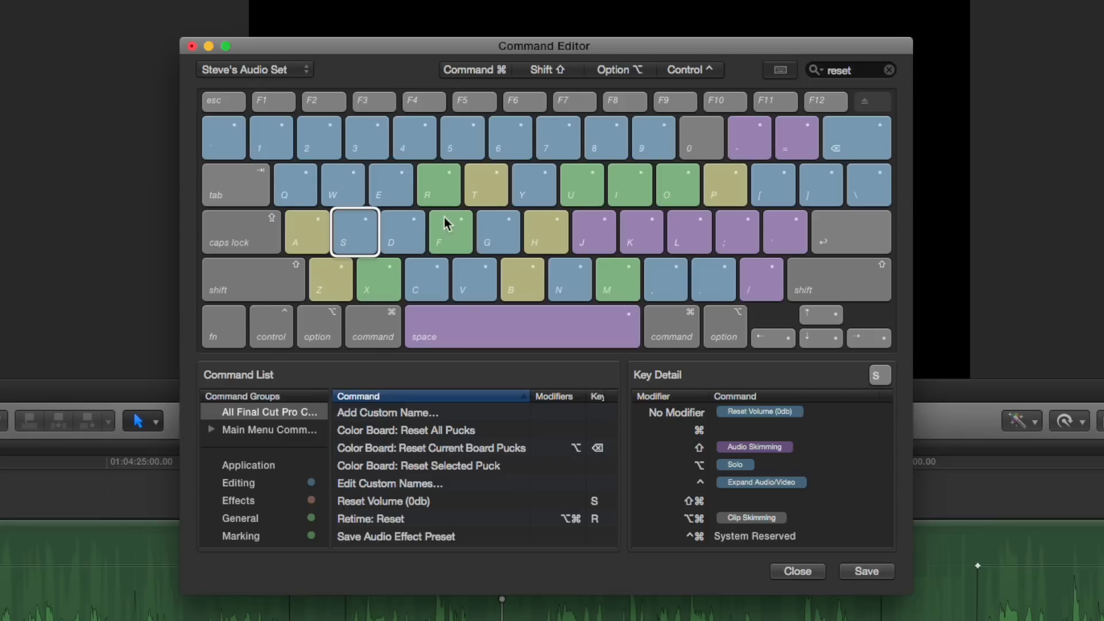
mouse_move(193, 64)
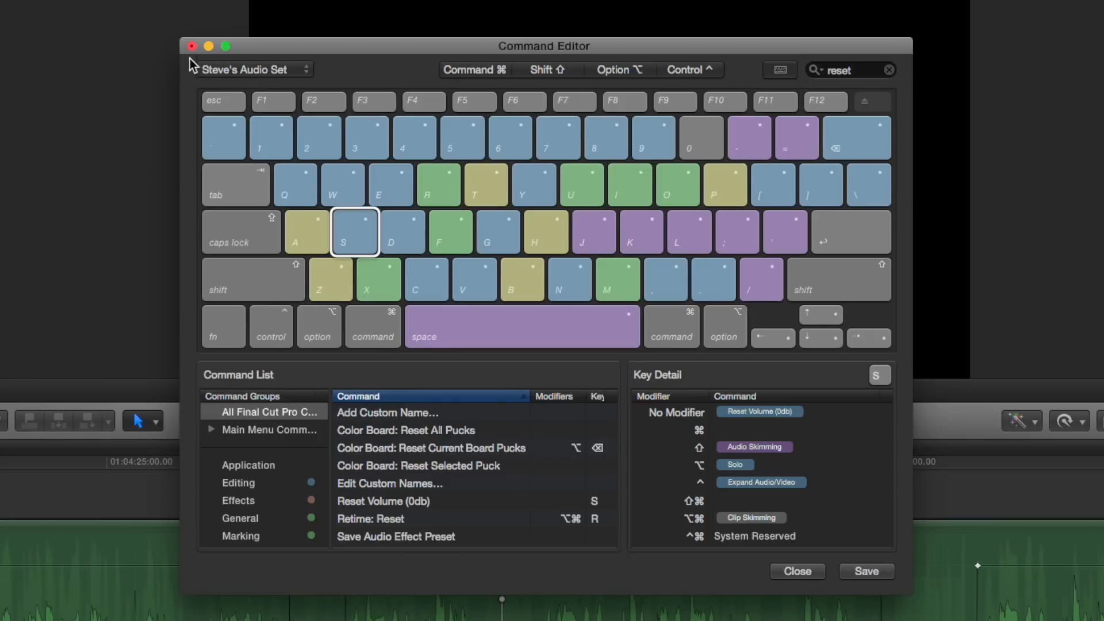
mouse_move(872, 113)
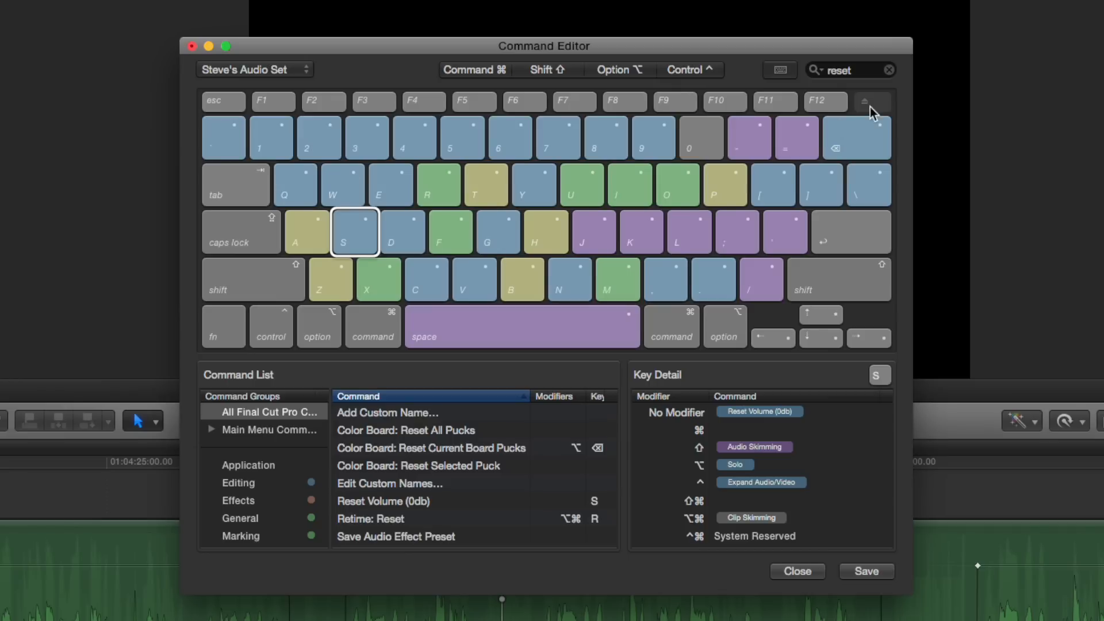
mouse_move(889, 77)
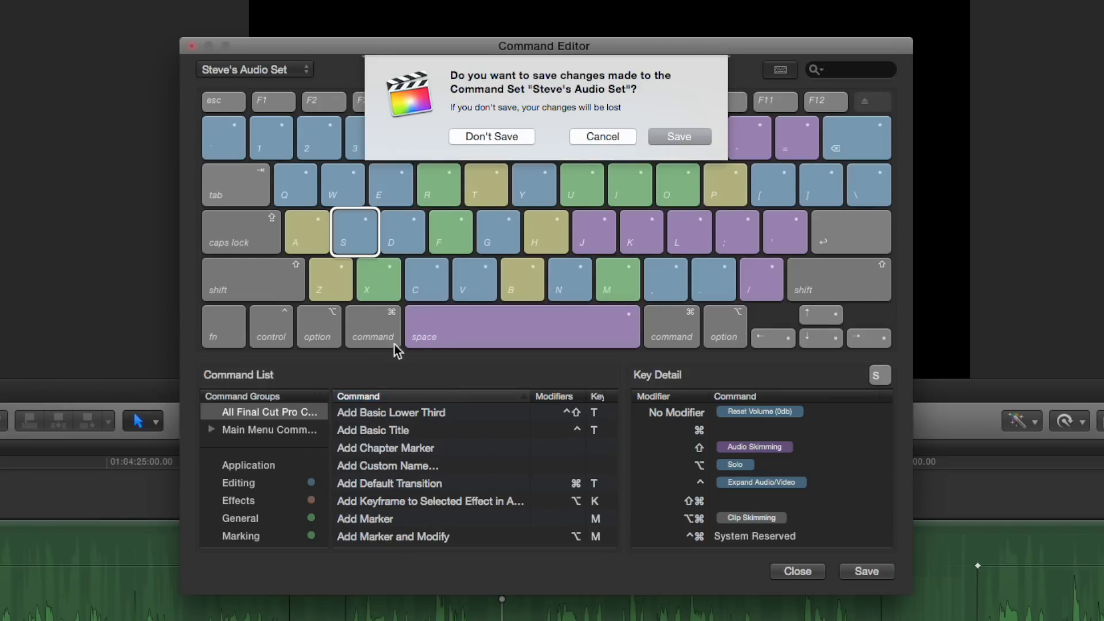
Step: Save the changes to the Steve's Audio Set command set
left_click(491, 136)
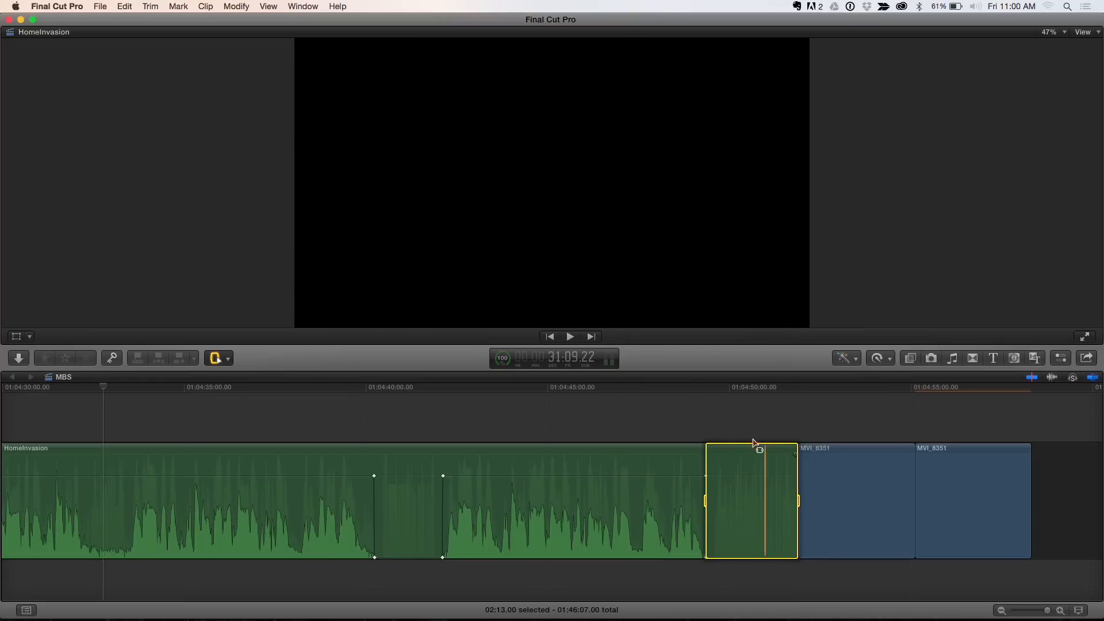
Step: Silence the selected range near 01:04:50 at the tail of the HomeInvasion clip
left_click(672, 415)
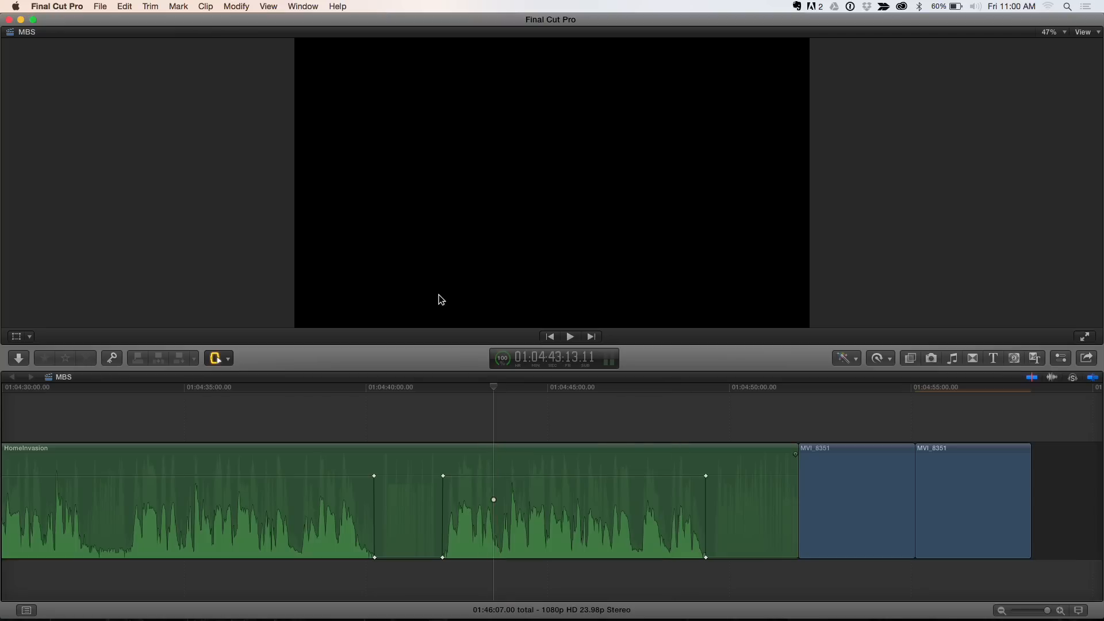
mouse_move(285, 7)
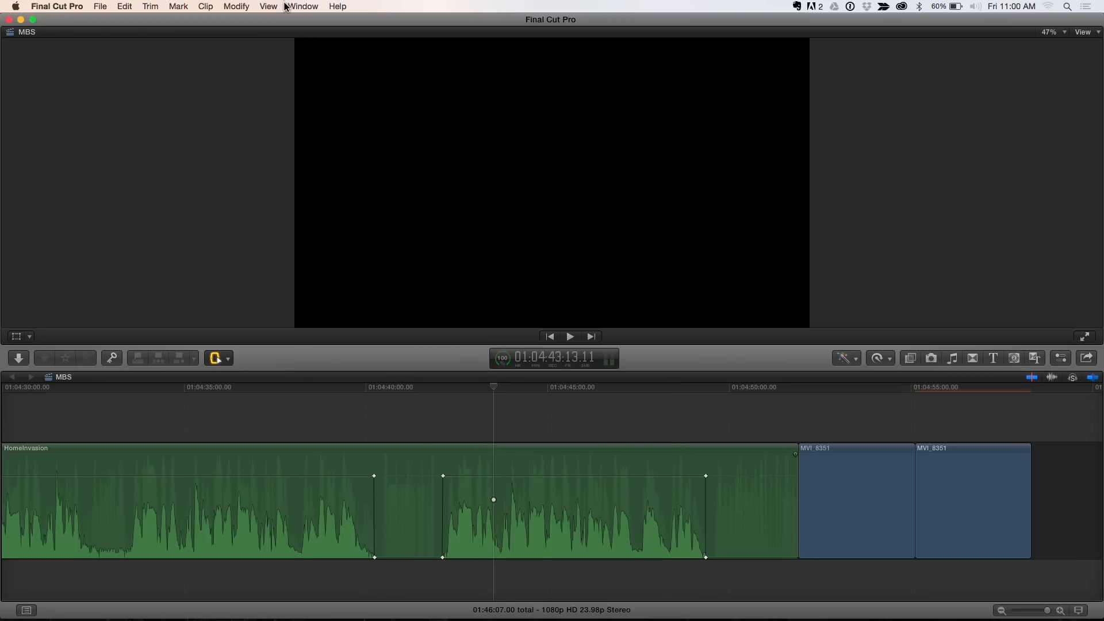
Step: Show Modify > Adjust Volume to confirm Silence (-∞) lists the S shortcut
left_click(237, 7)
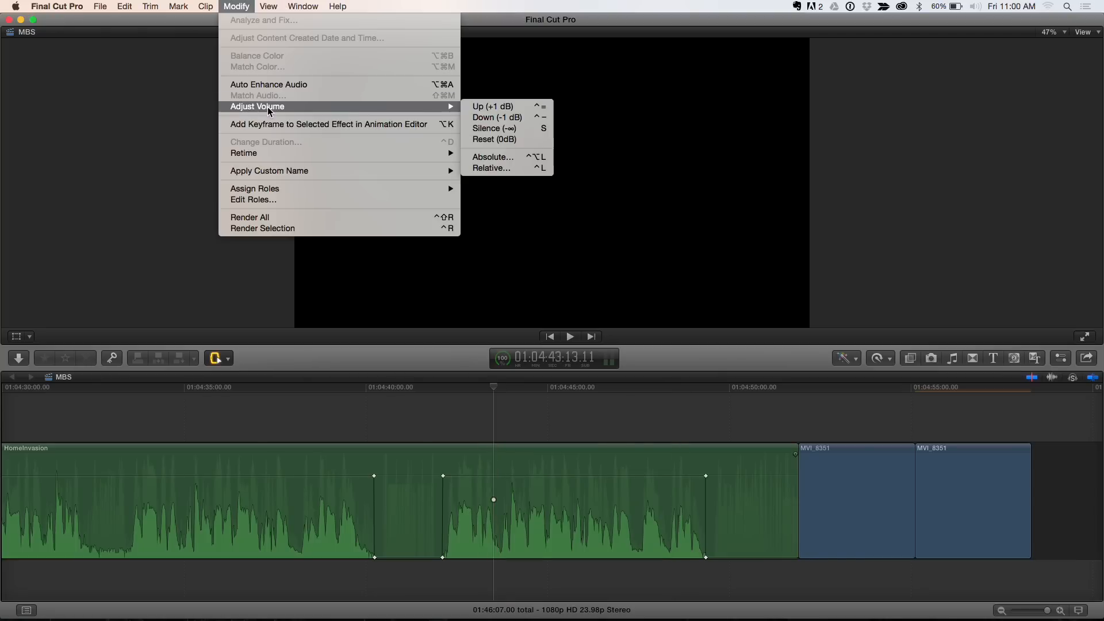
mouse_move(346, 115)
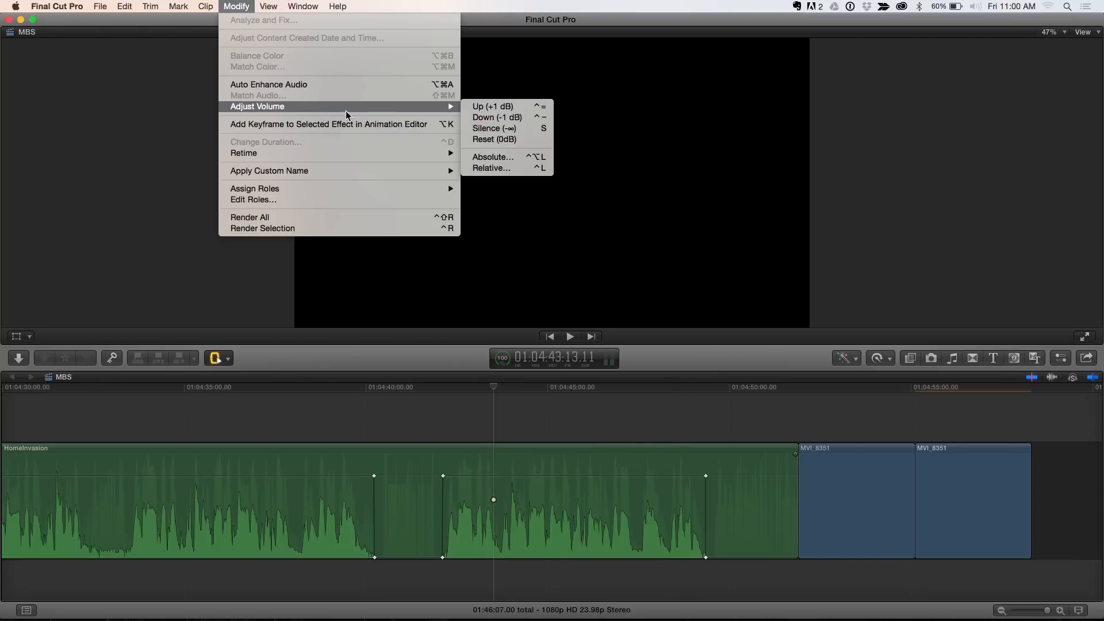
mouse_move(435, 124)
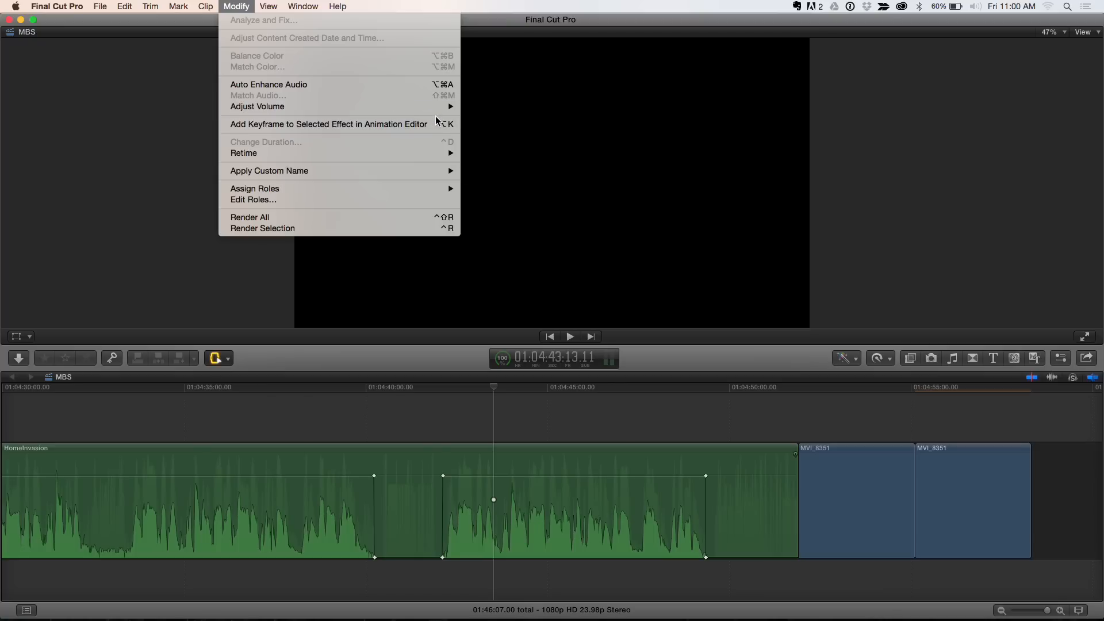
mouse_move(257, 106)
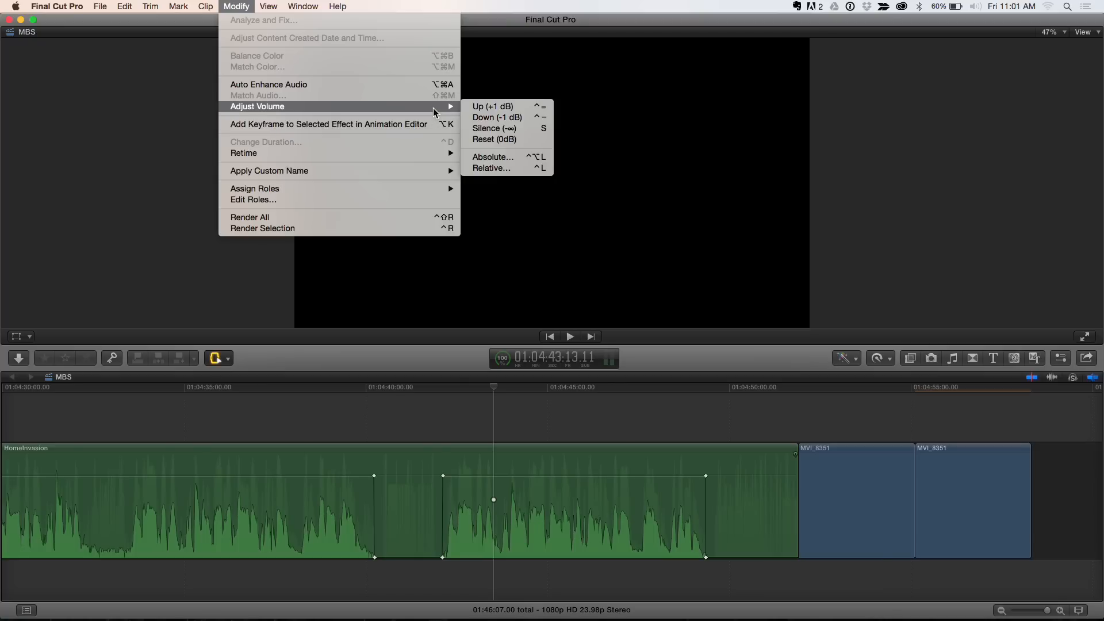